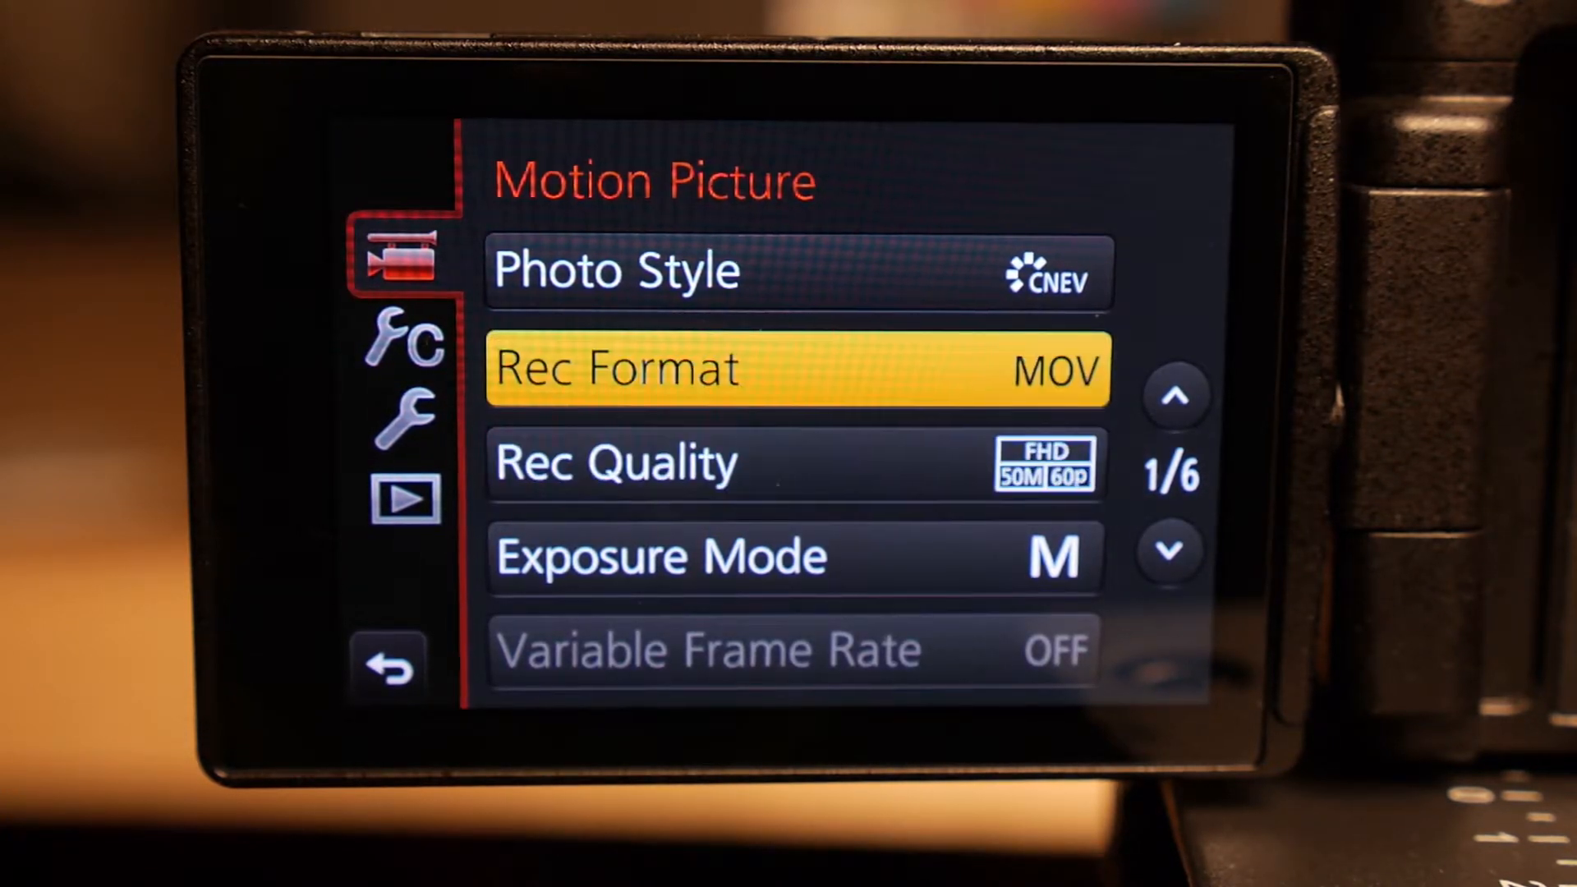
- Keep MOV as the recording format, then page through Rec Quality to 4K 100Mbps 30p
left_click(794, 368)
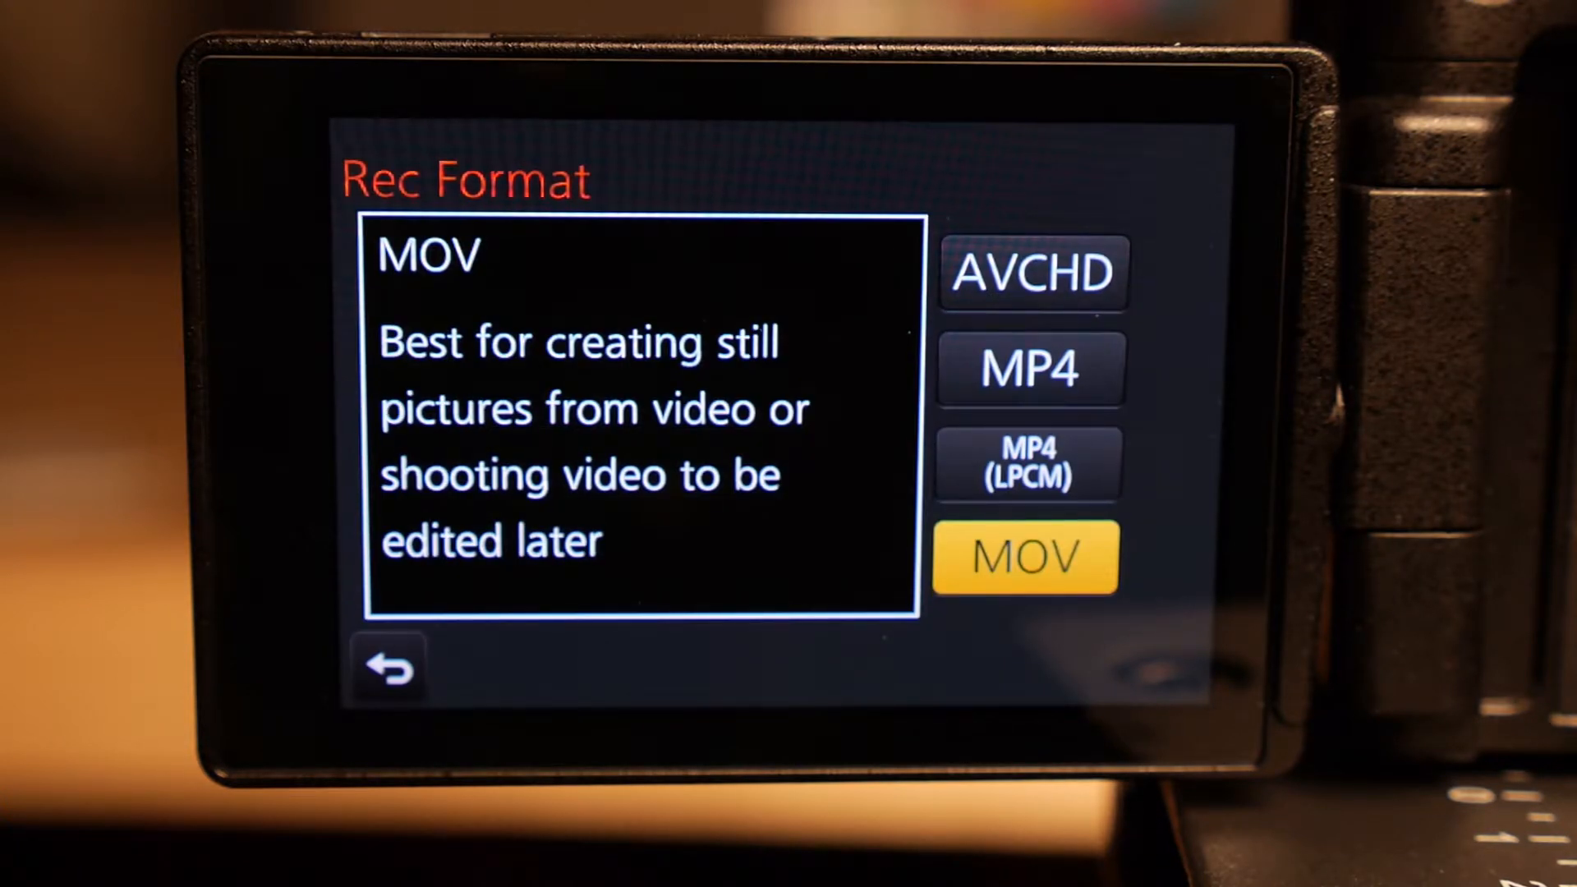
left_click(1025, 557)
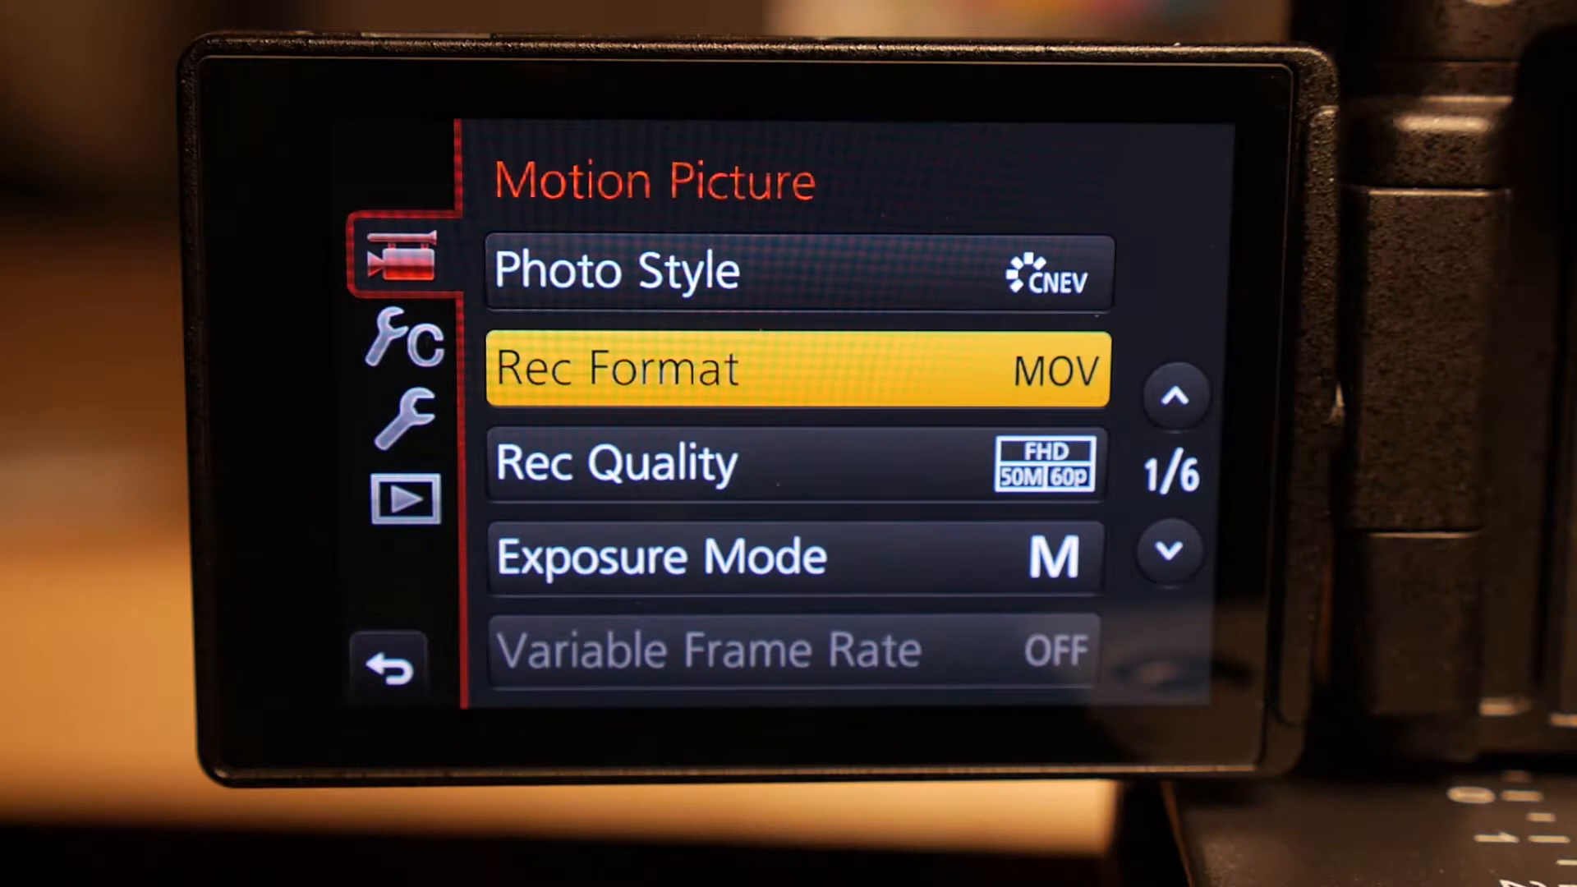
left_click(797, 462)
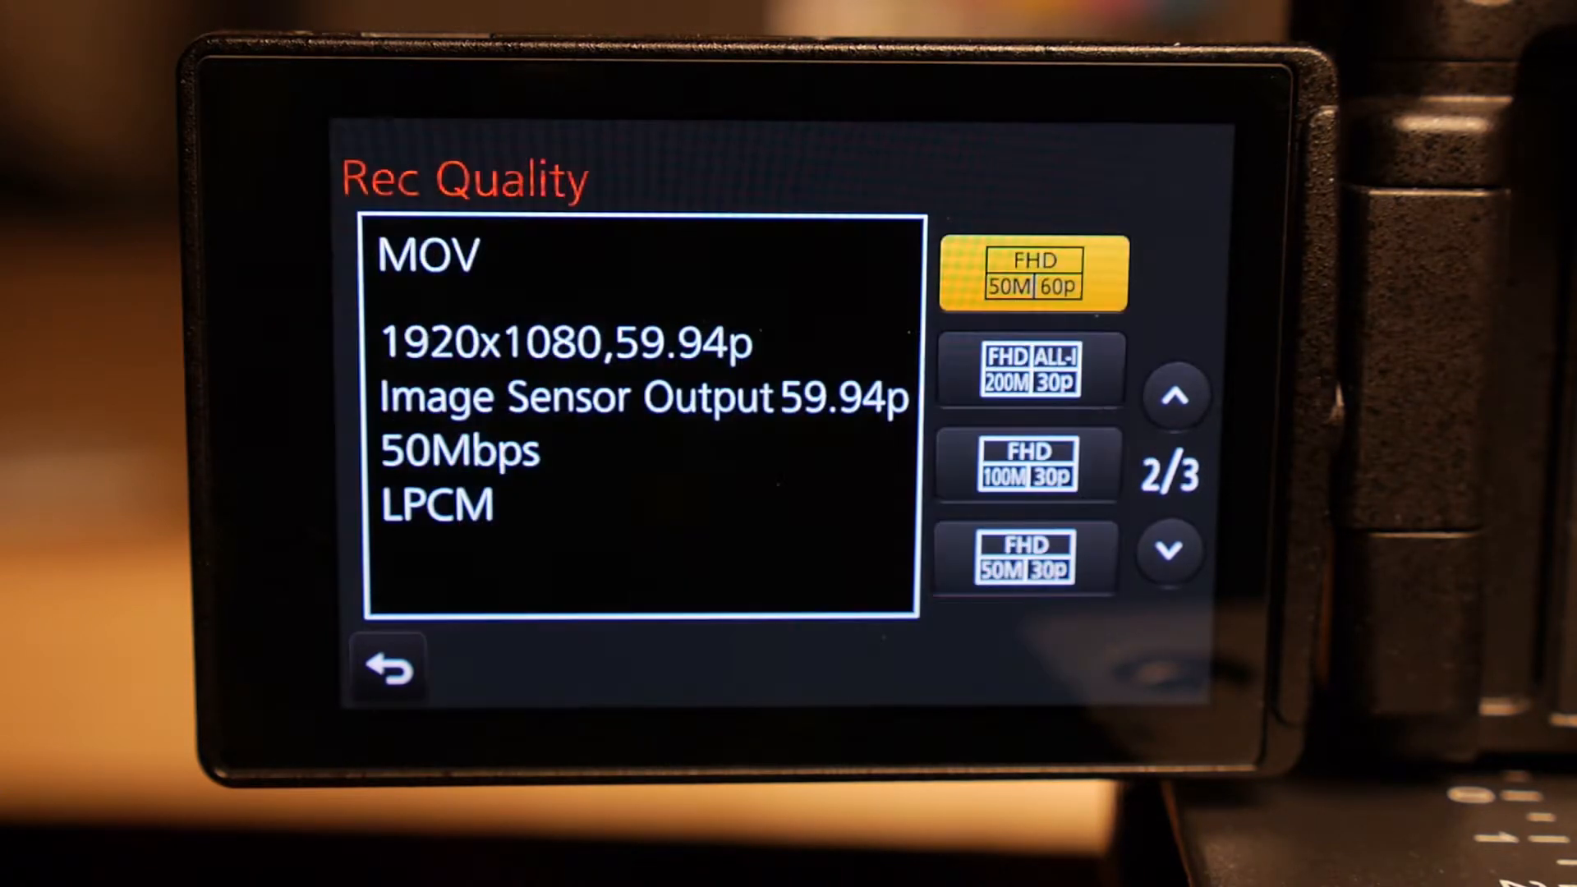
left_click(1174, 394)
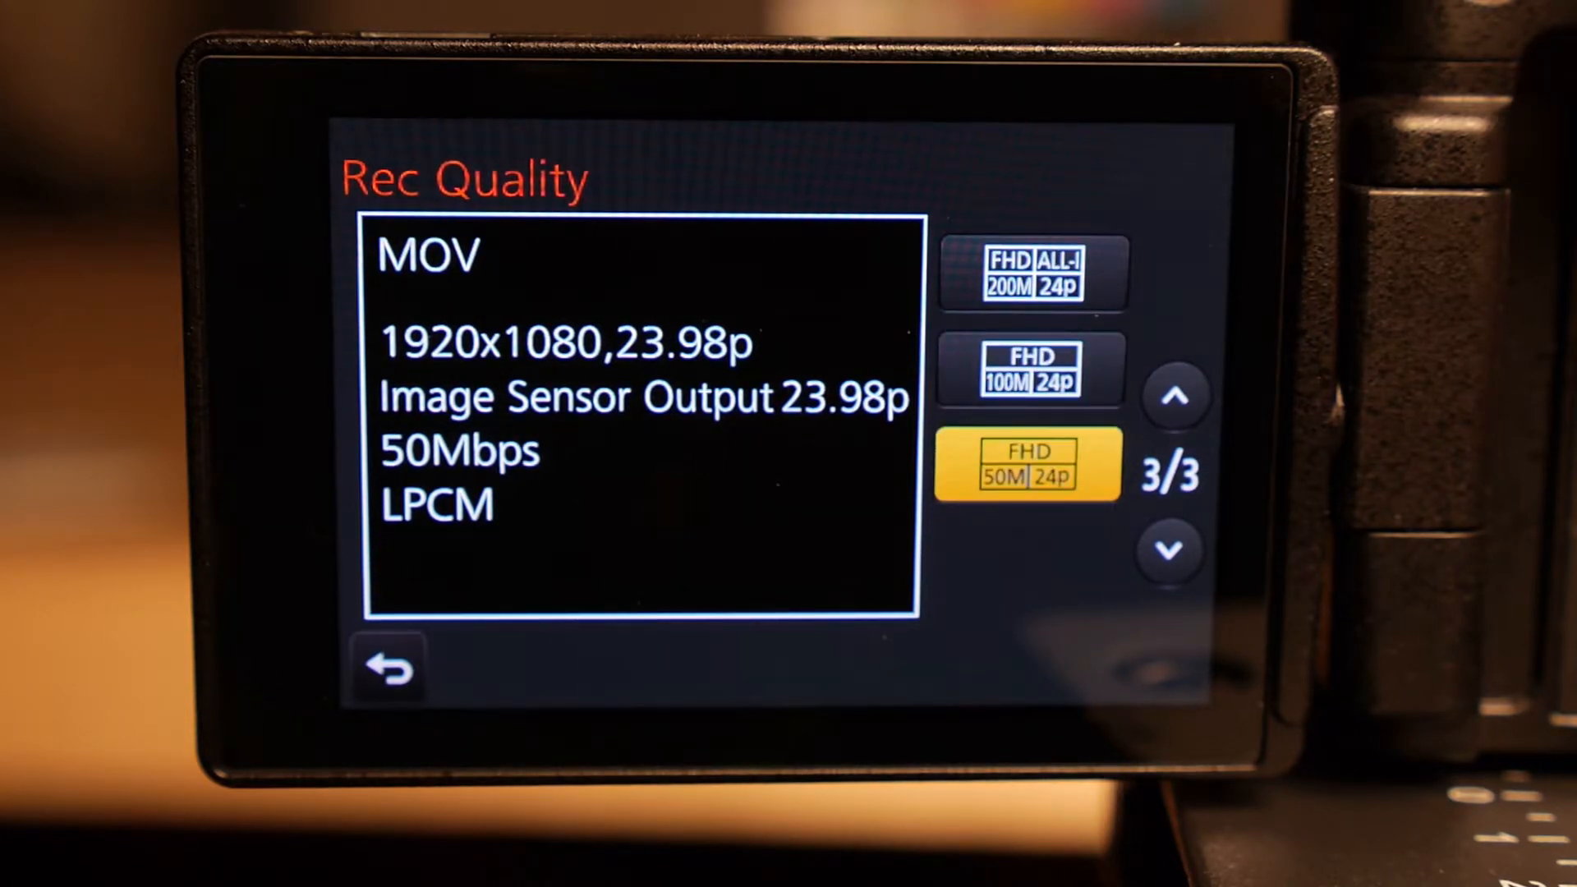
left_click(1176, 395)
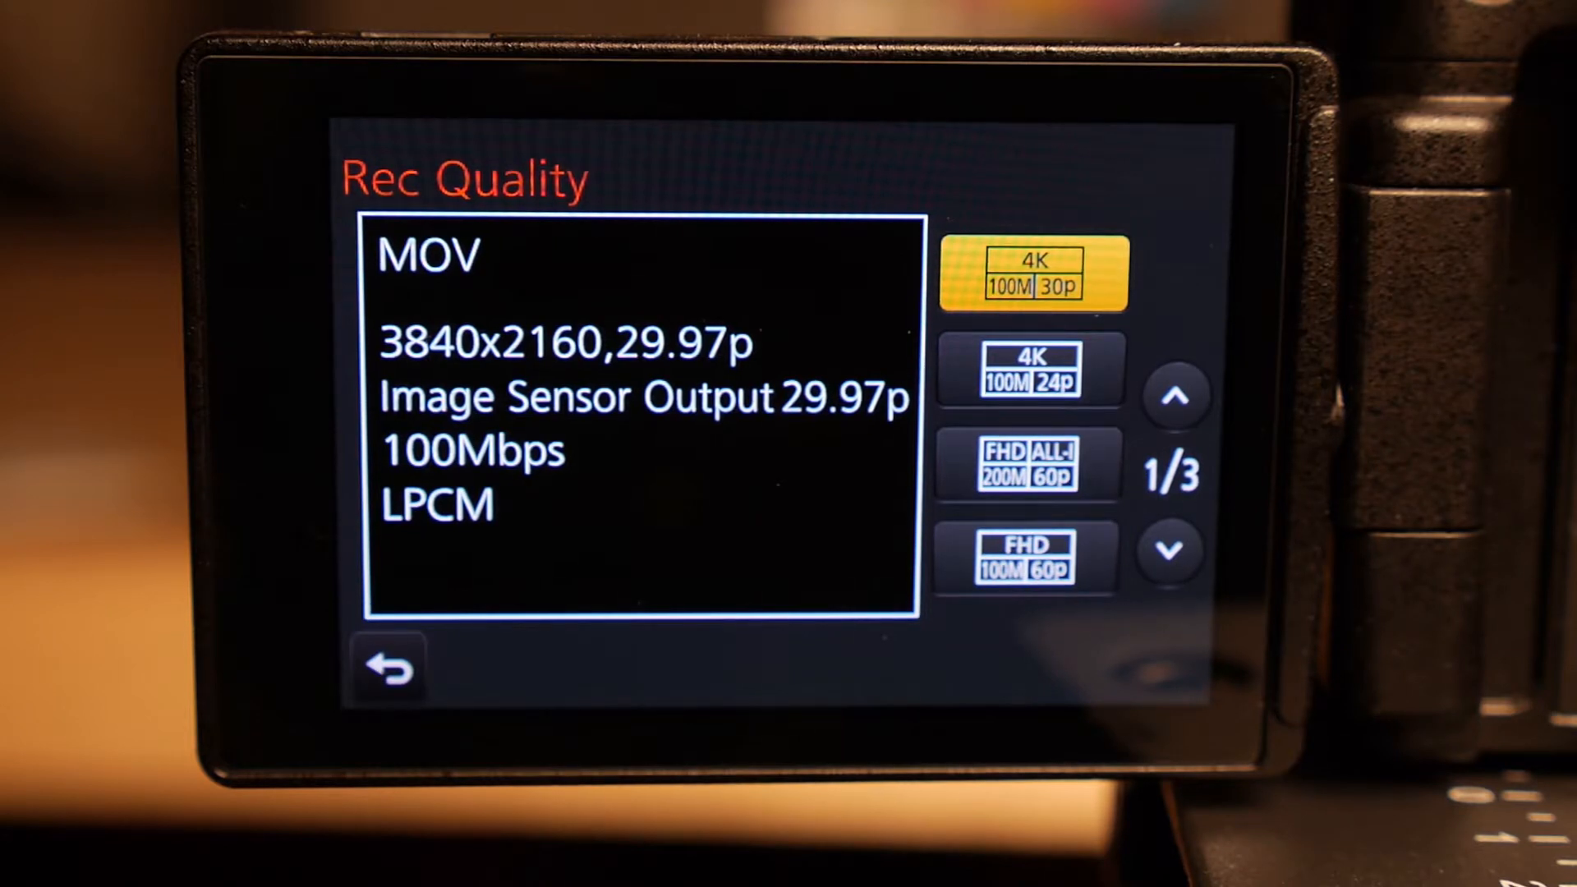
- In Setup, move System Frequency past 50.00Hz PAL and confirm 24.00Hz Cinema
left_click(390, 671)
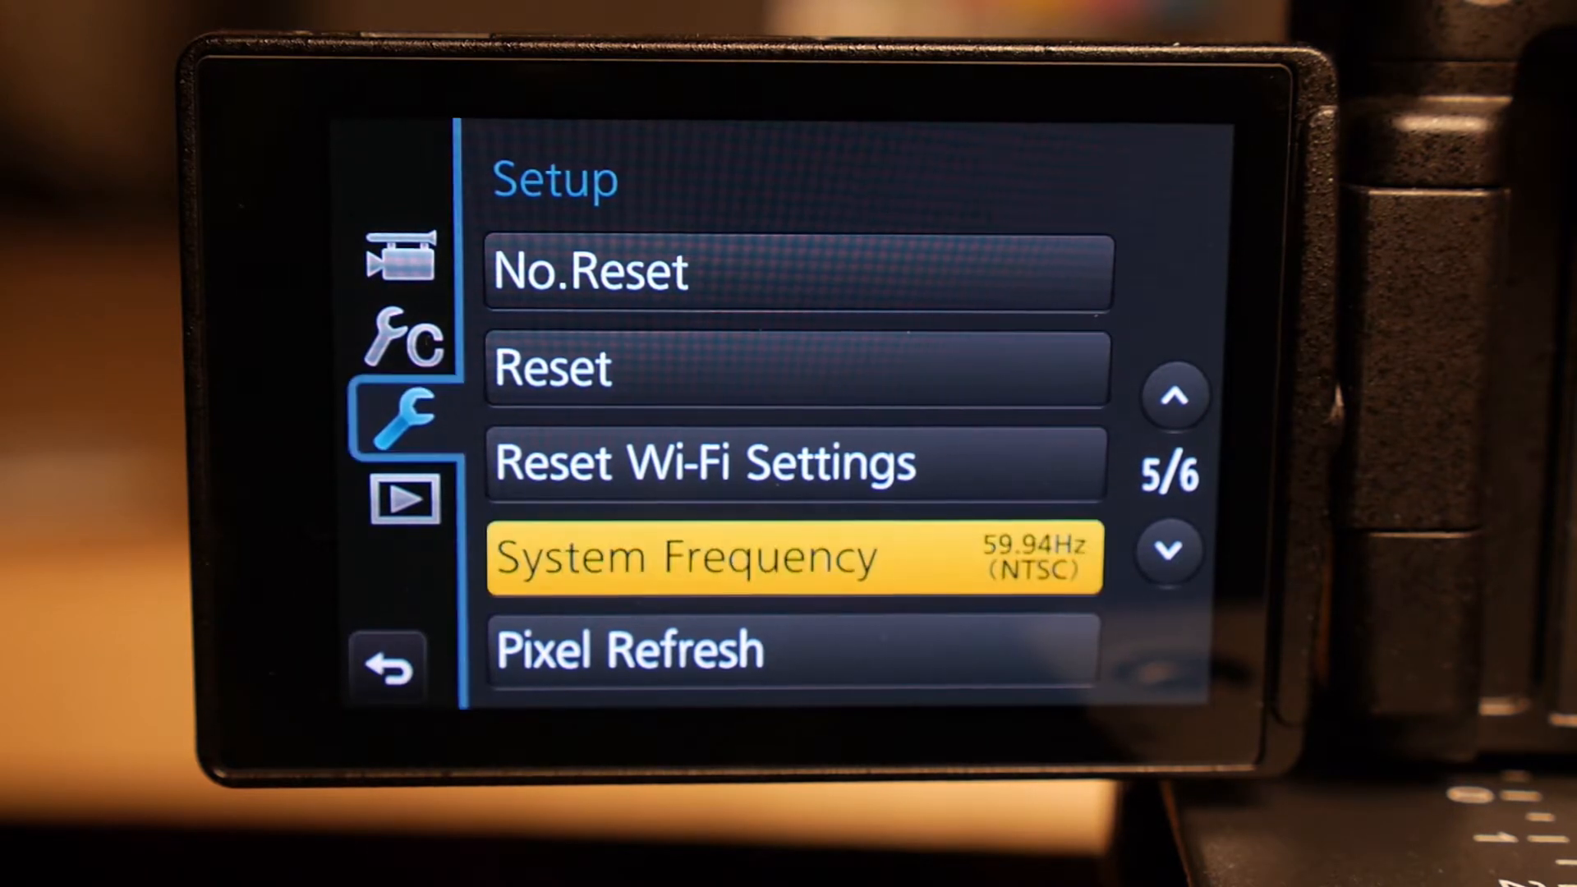
left_click(793, 557)
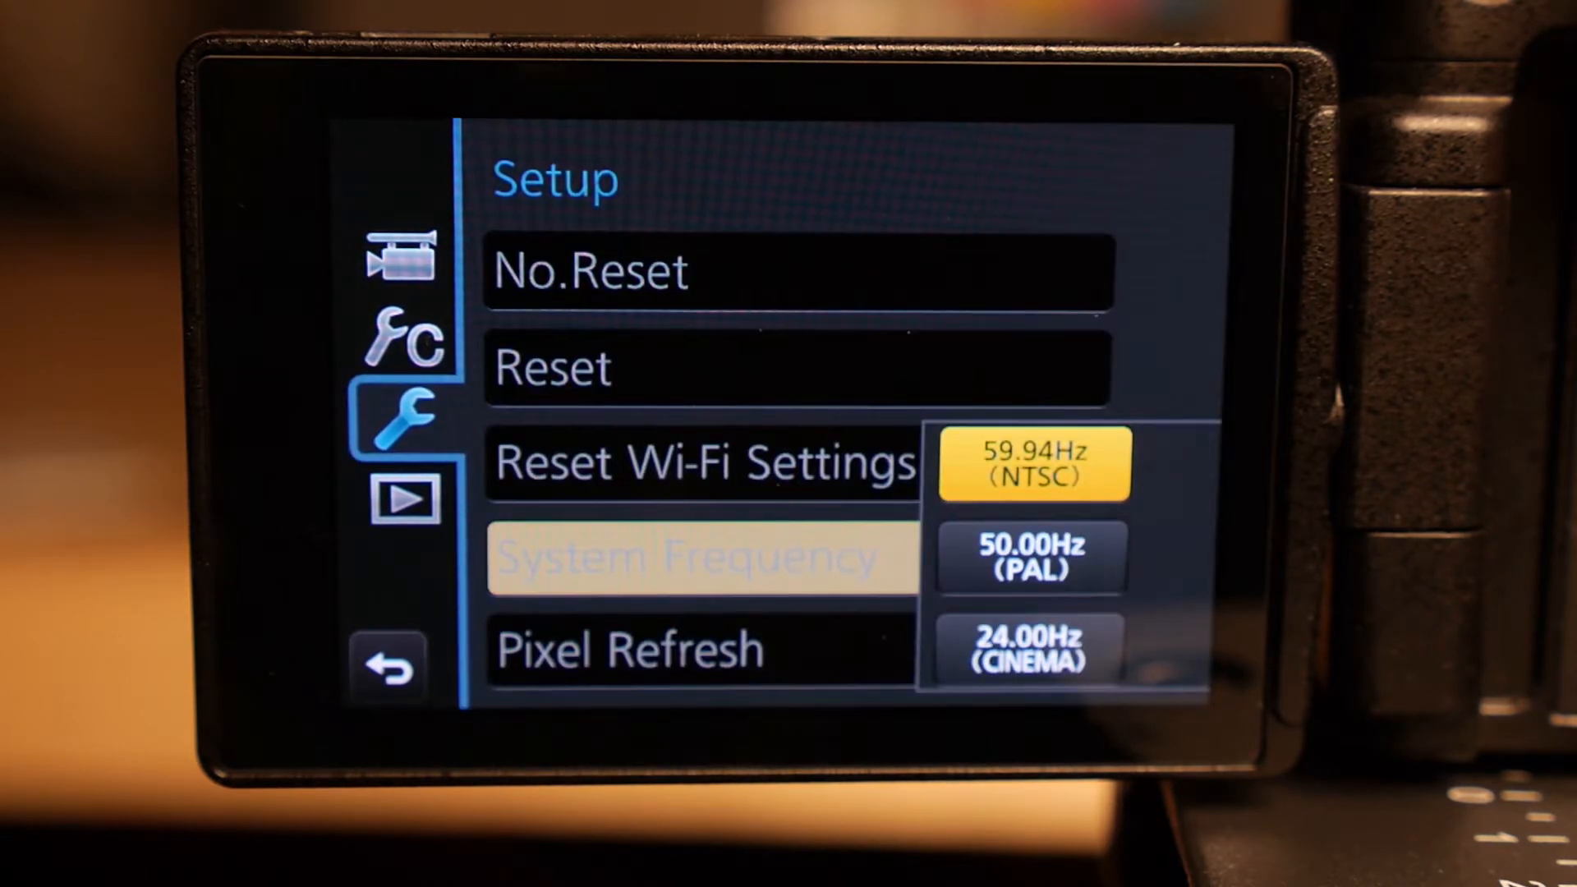
left_click(1030, 557)
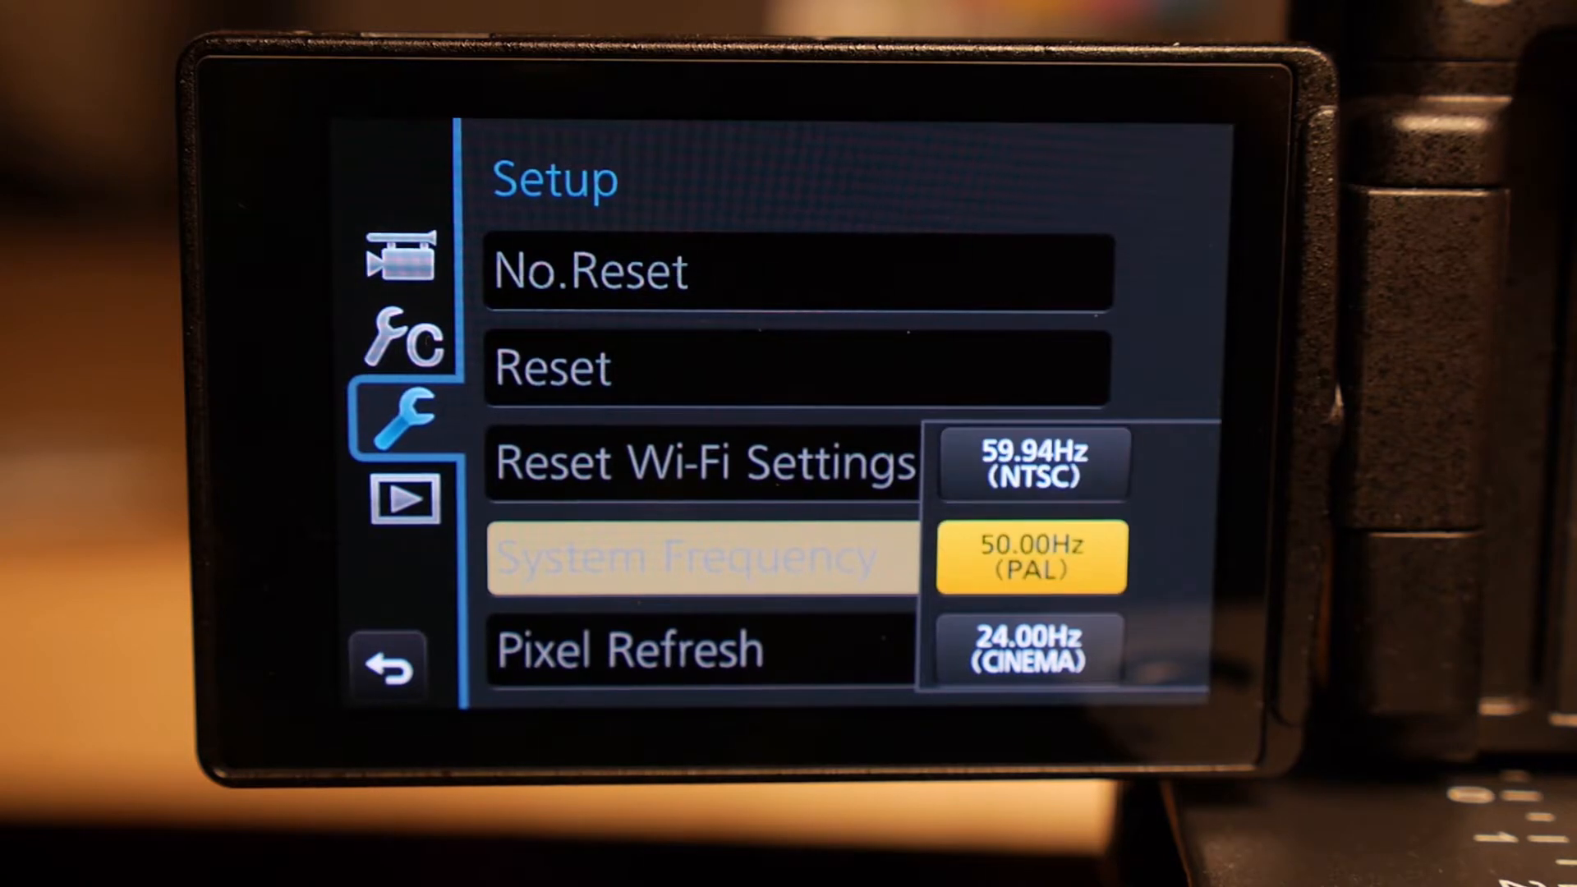
left_click(1030, 650)
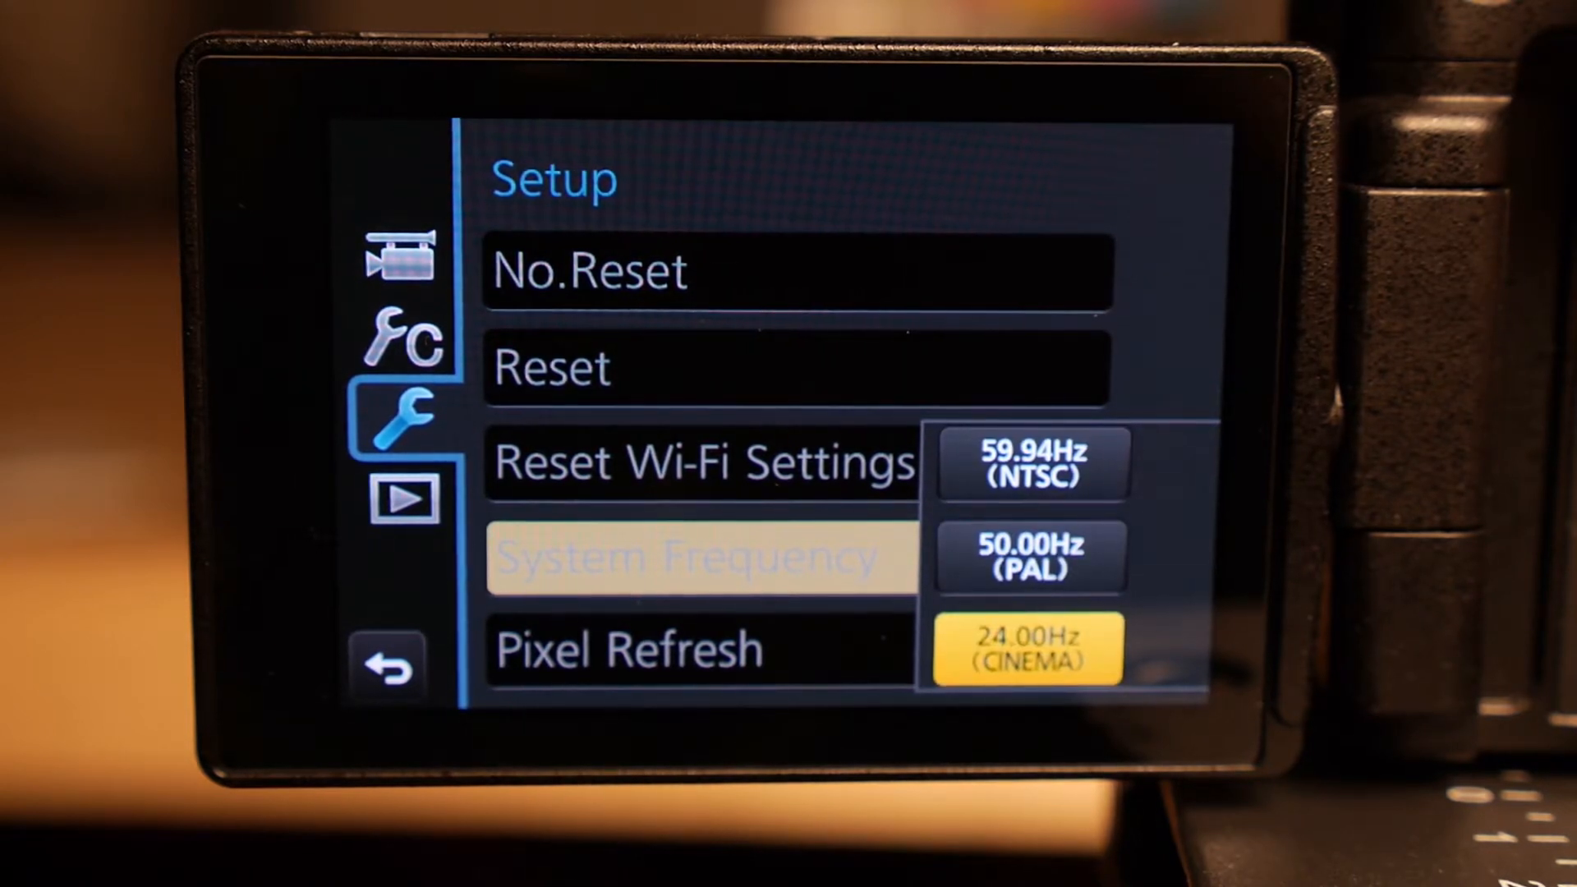
left_click(1026, 647)
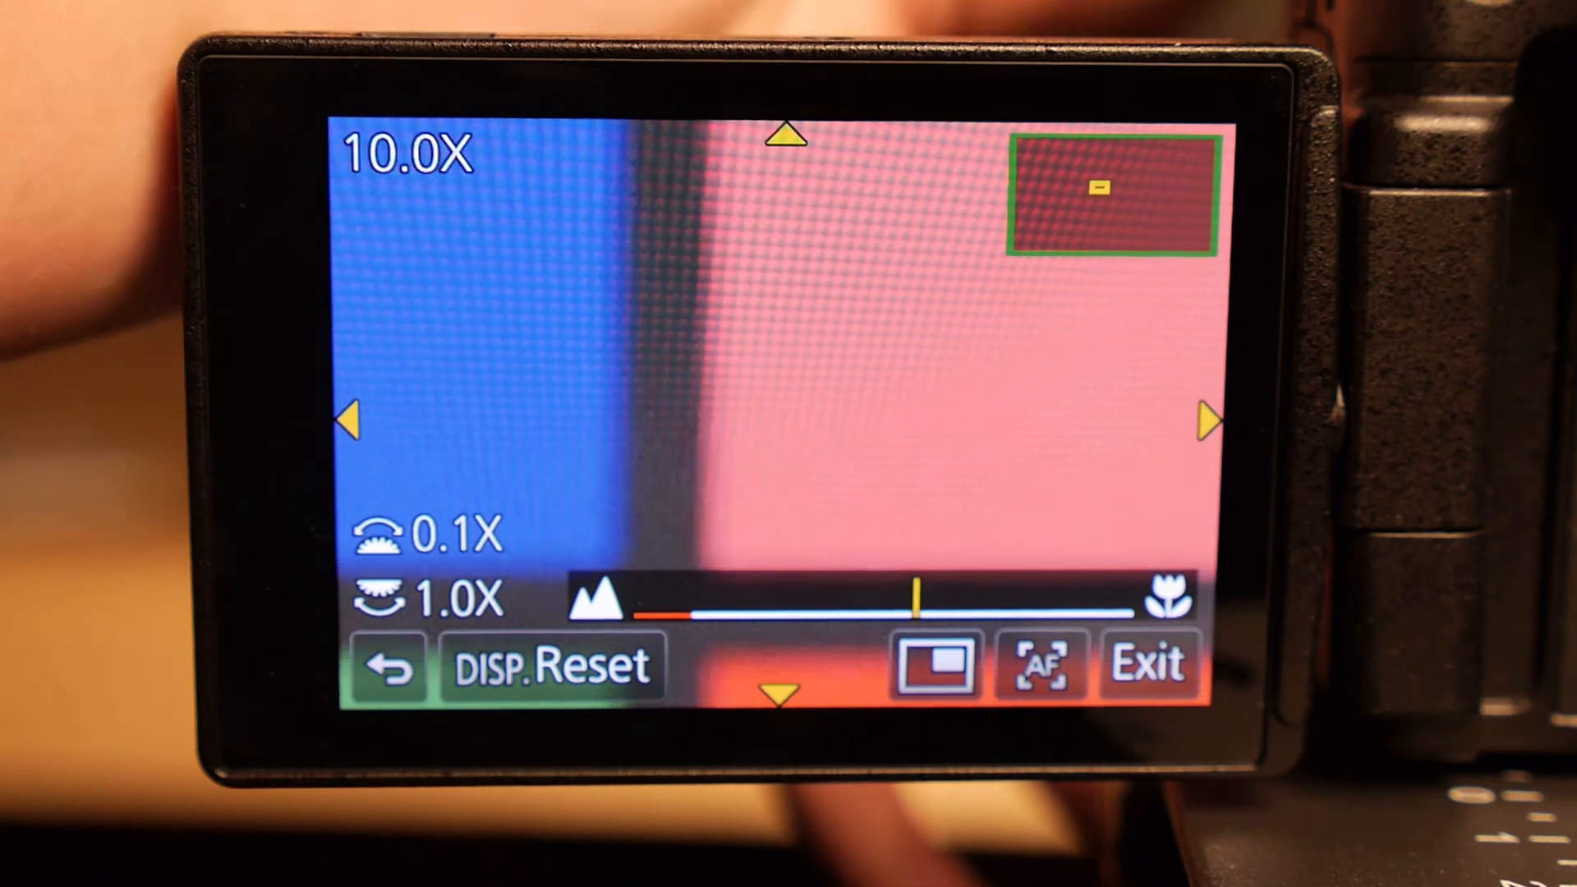
- Exit the 10x magnified live view back to Setup, showing 24.00Hz Cinema
left_click(1148, 666)
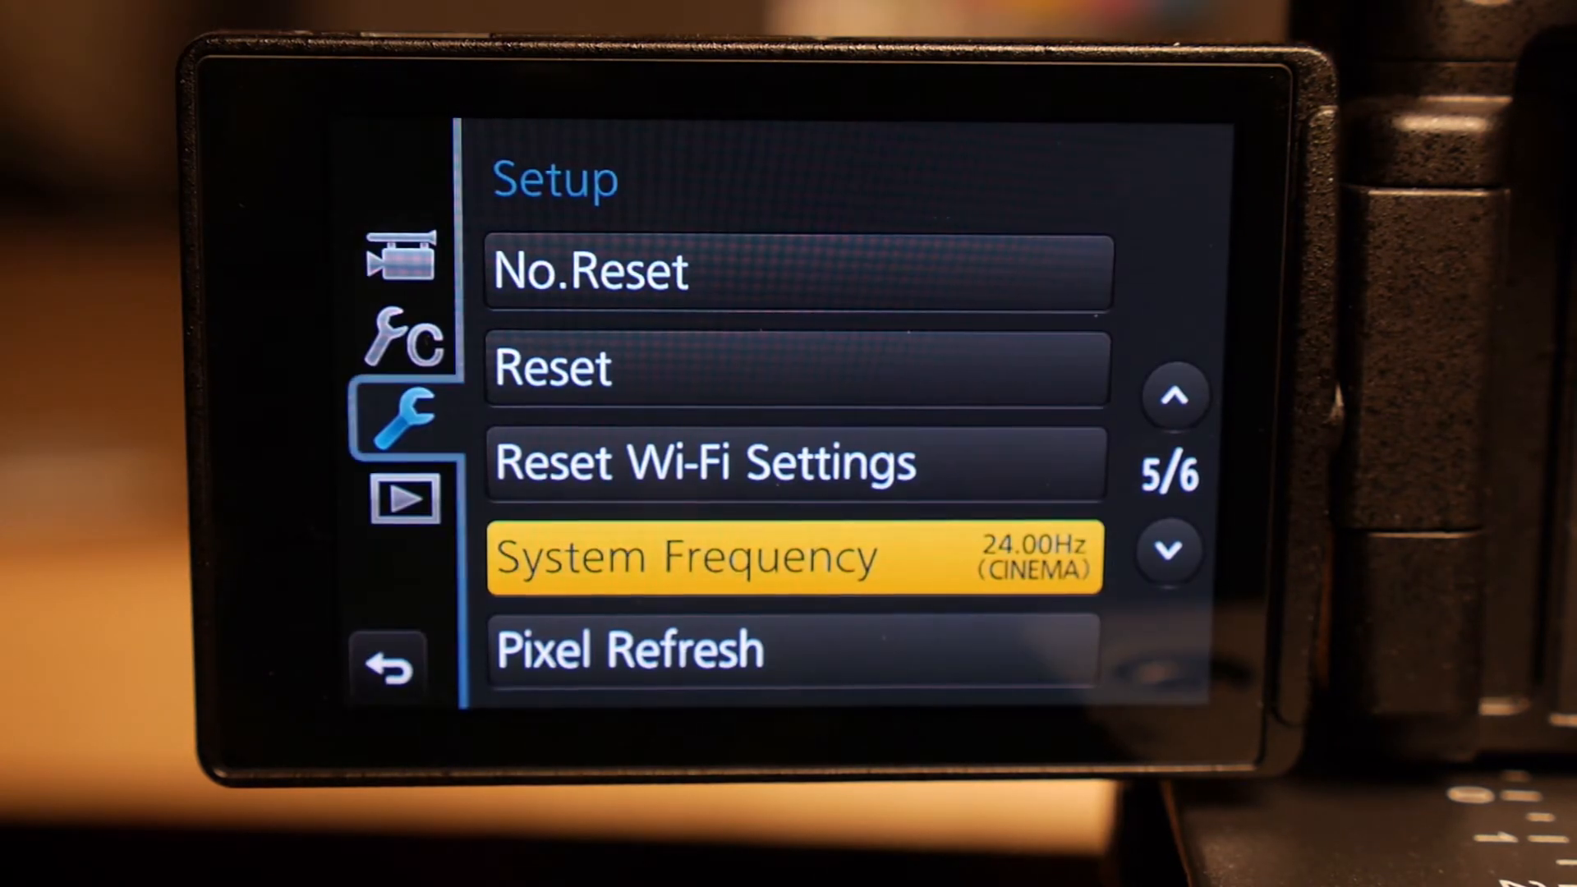
- Open Rec Quality from the Motion Picture tab to reveal C4K 4096x2160 24p 100Mbps
left_click(407, 255)
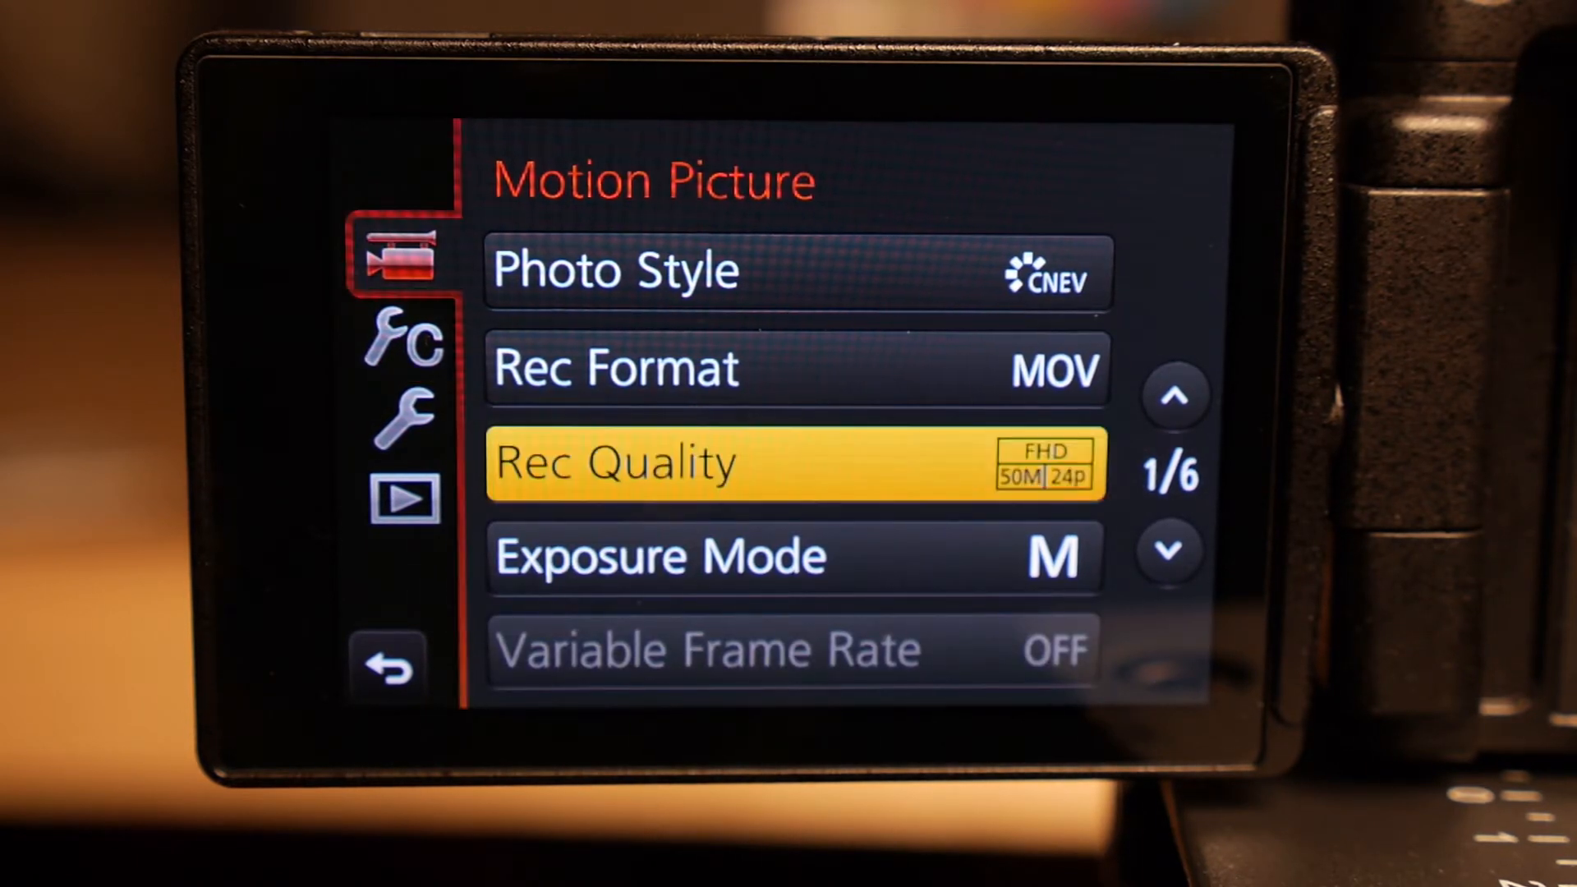
left_click(795, 462)
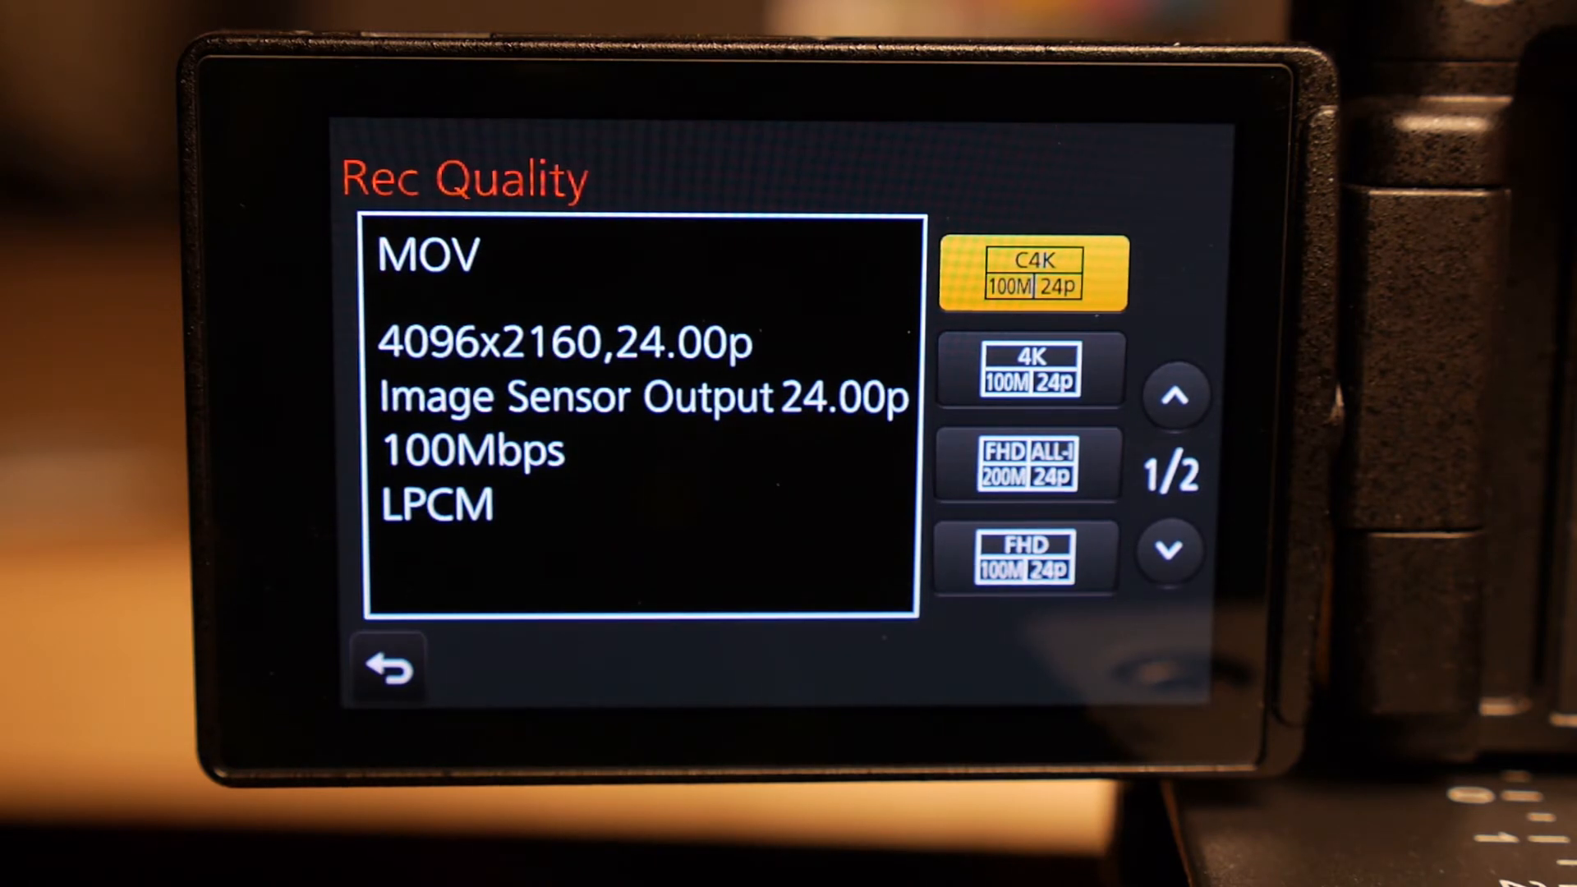
- Compare the FHD ALL-INTRA 200Mbps, 50Mbps and 100Mbps 24p options, then select 4K 3840x2160 24p
left_click(1028, 369)
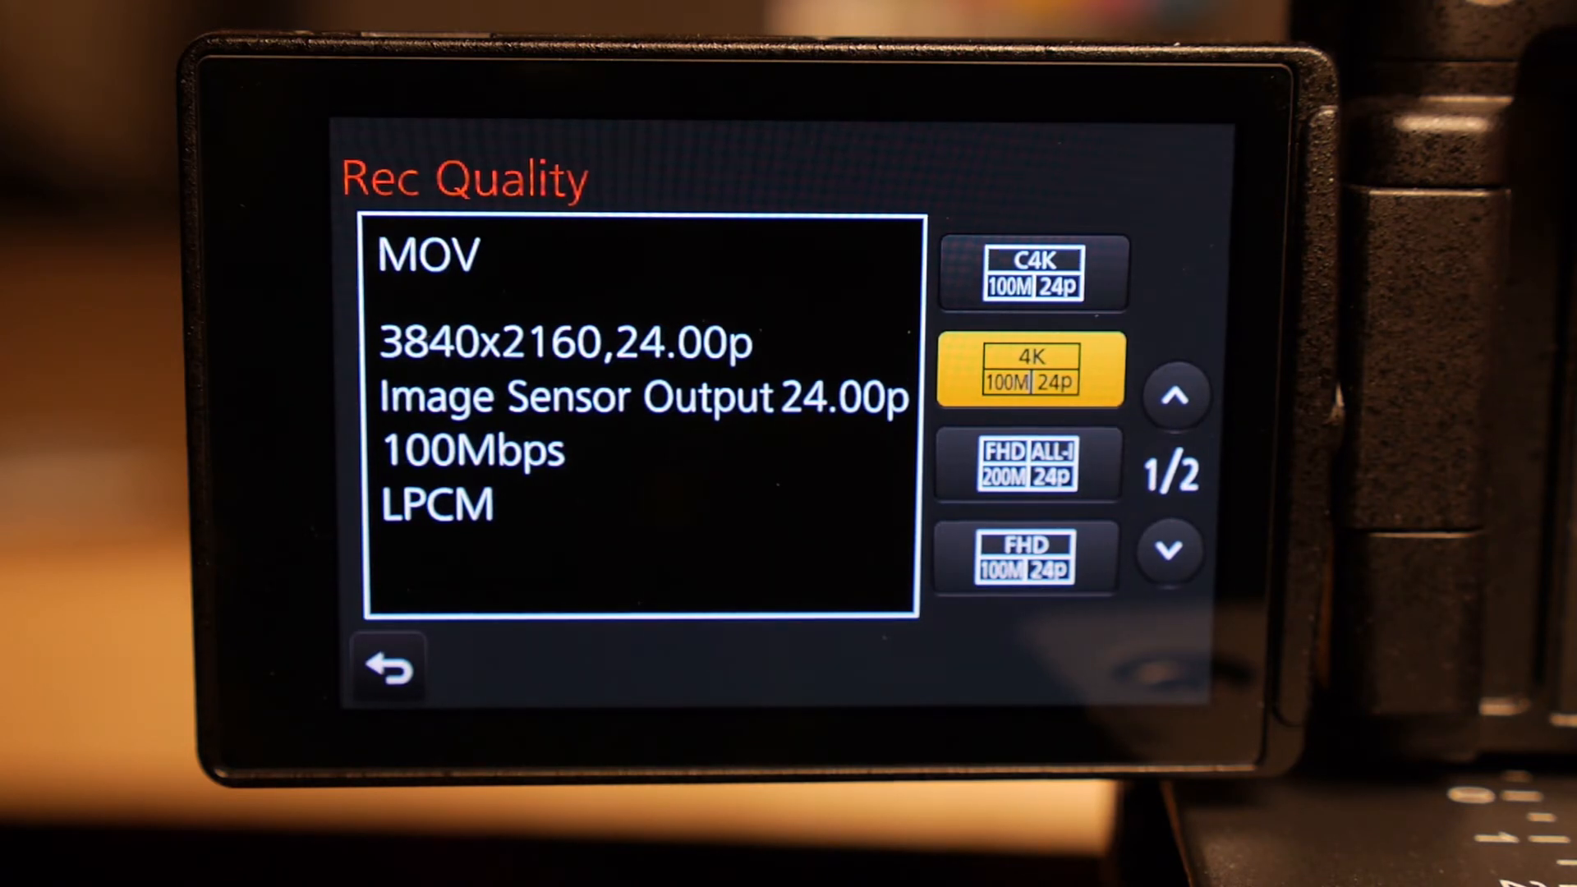
left_click(1026, 465)
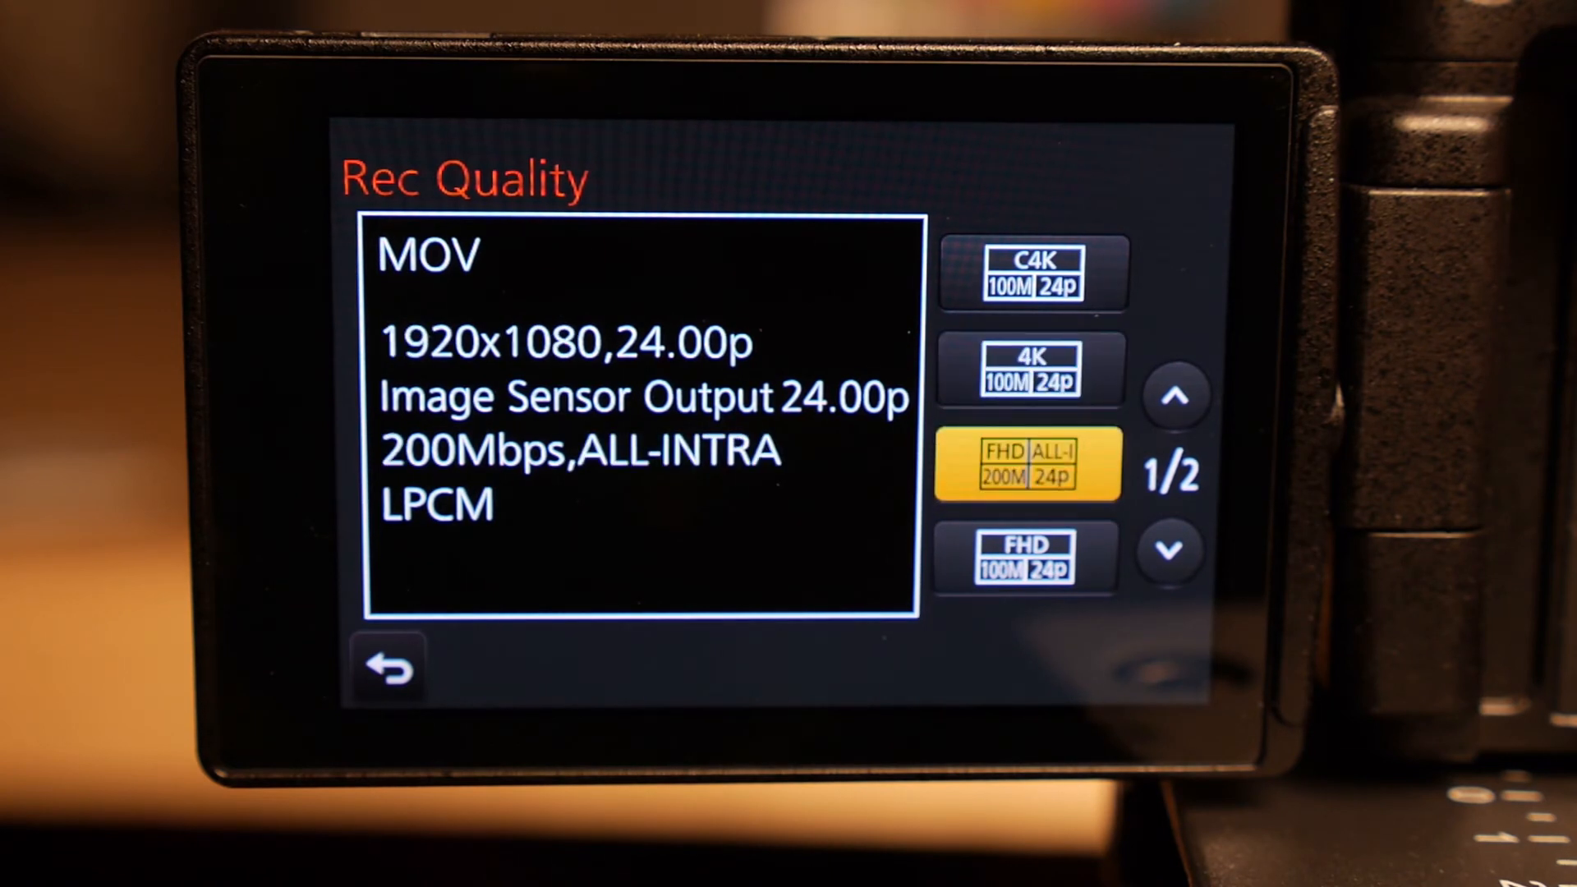
left_click(1169, 551)
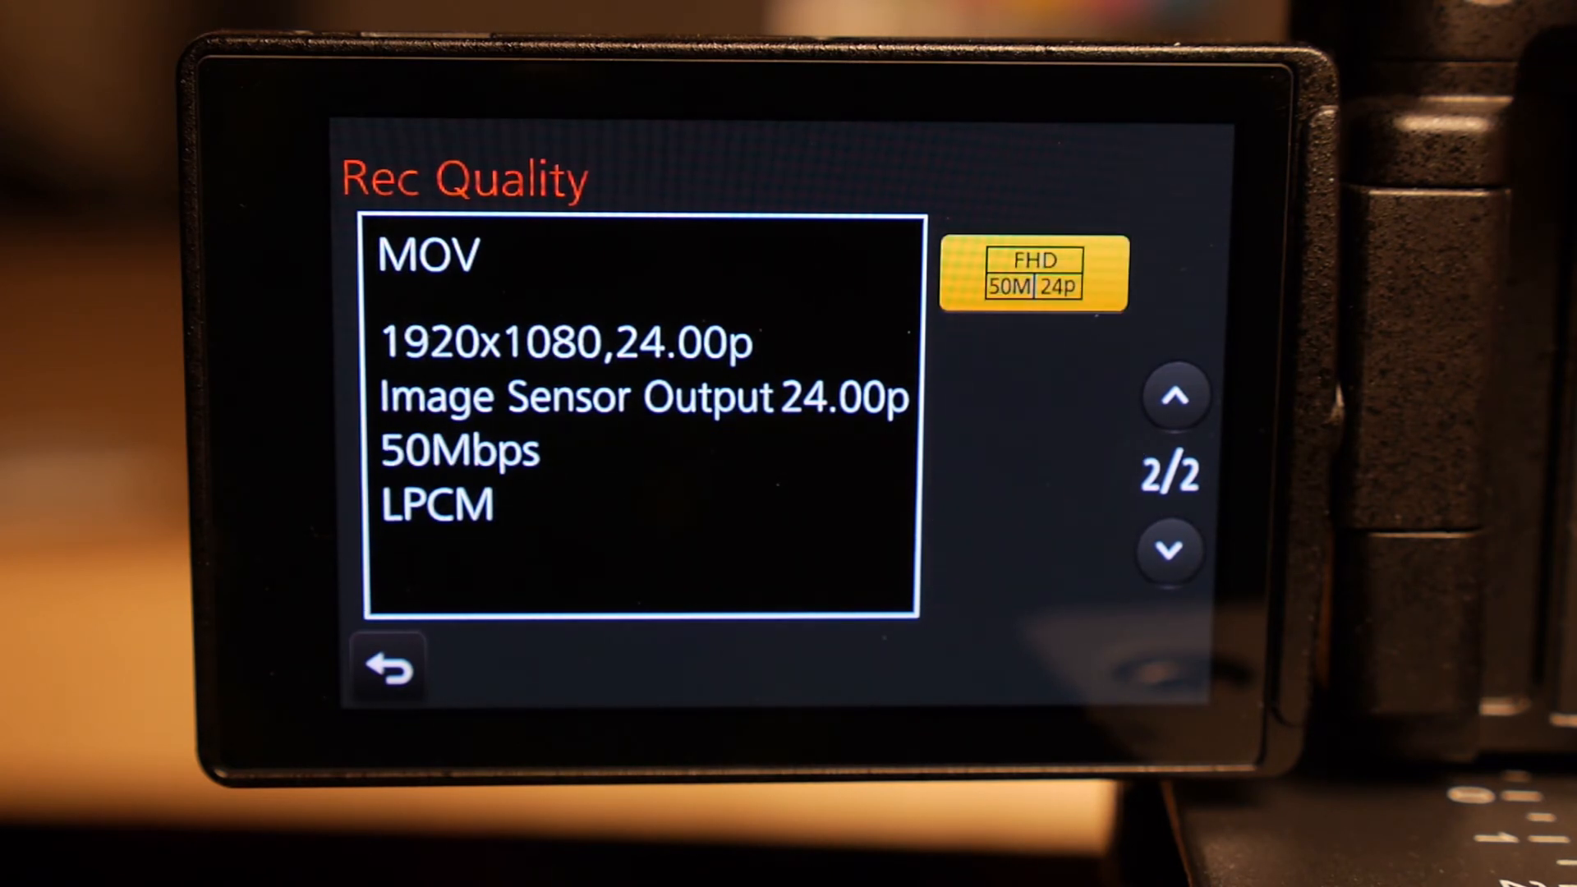
left_click(1173, 394)
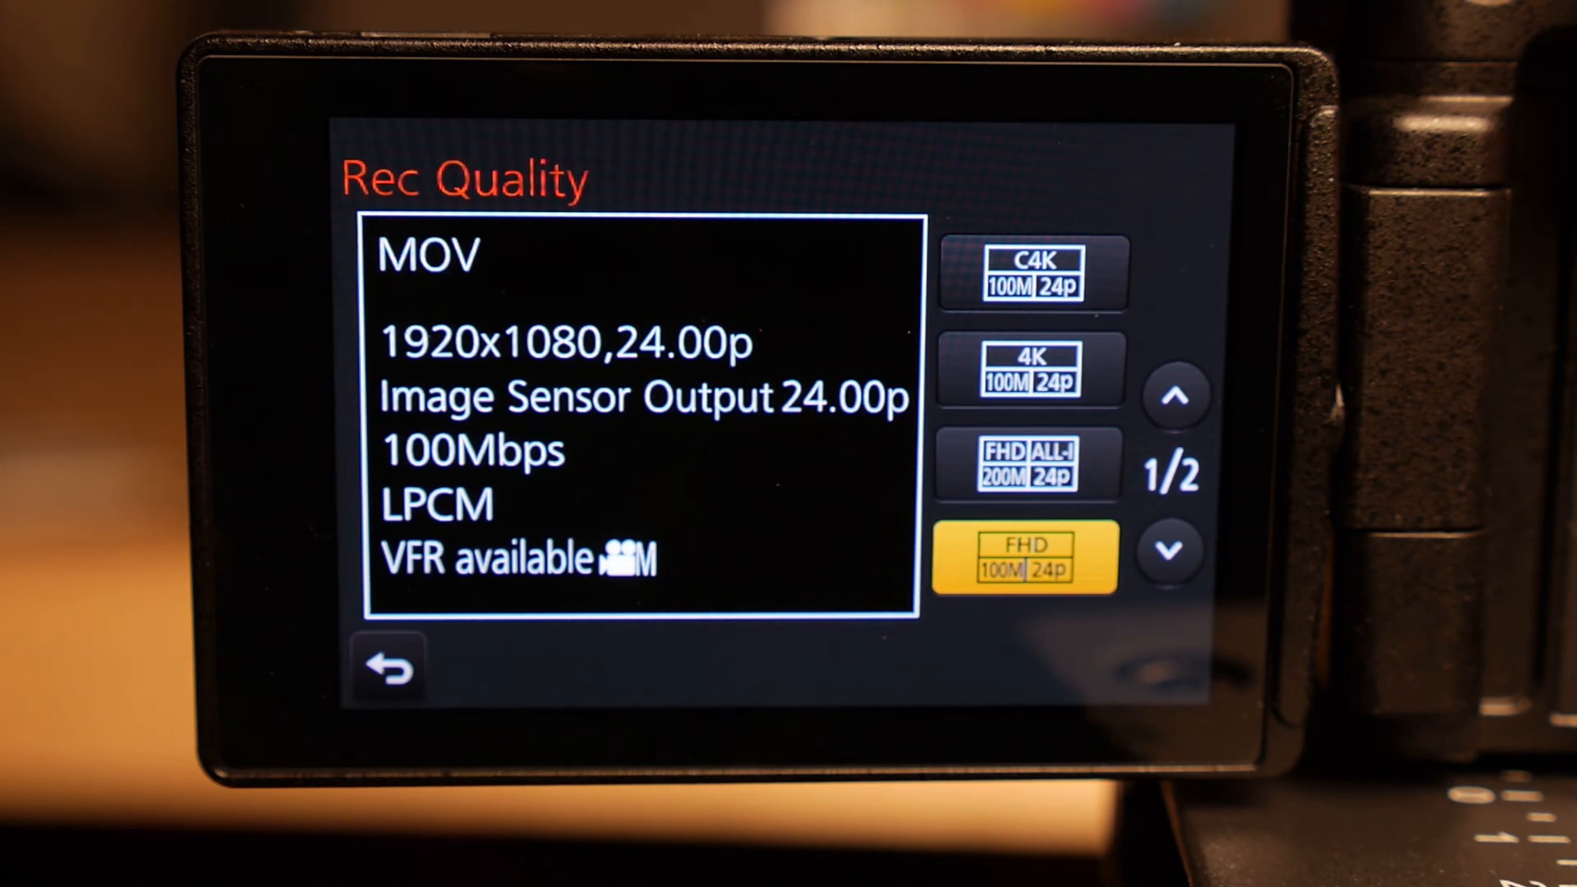
left_click(1027, 369)
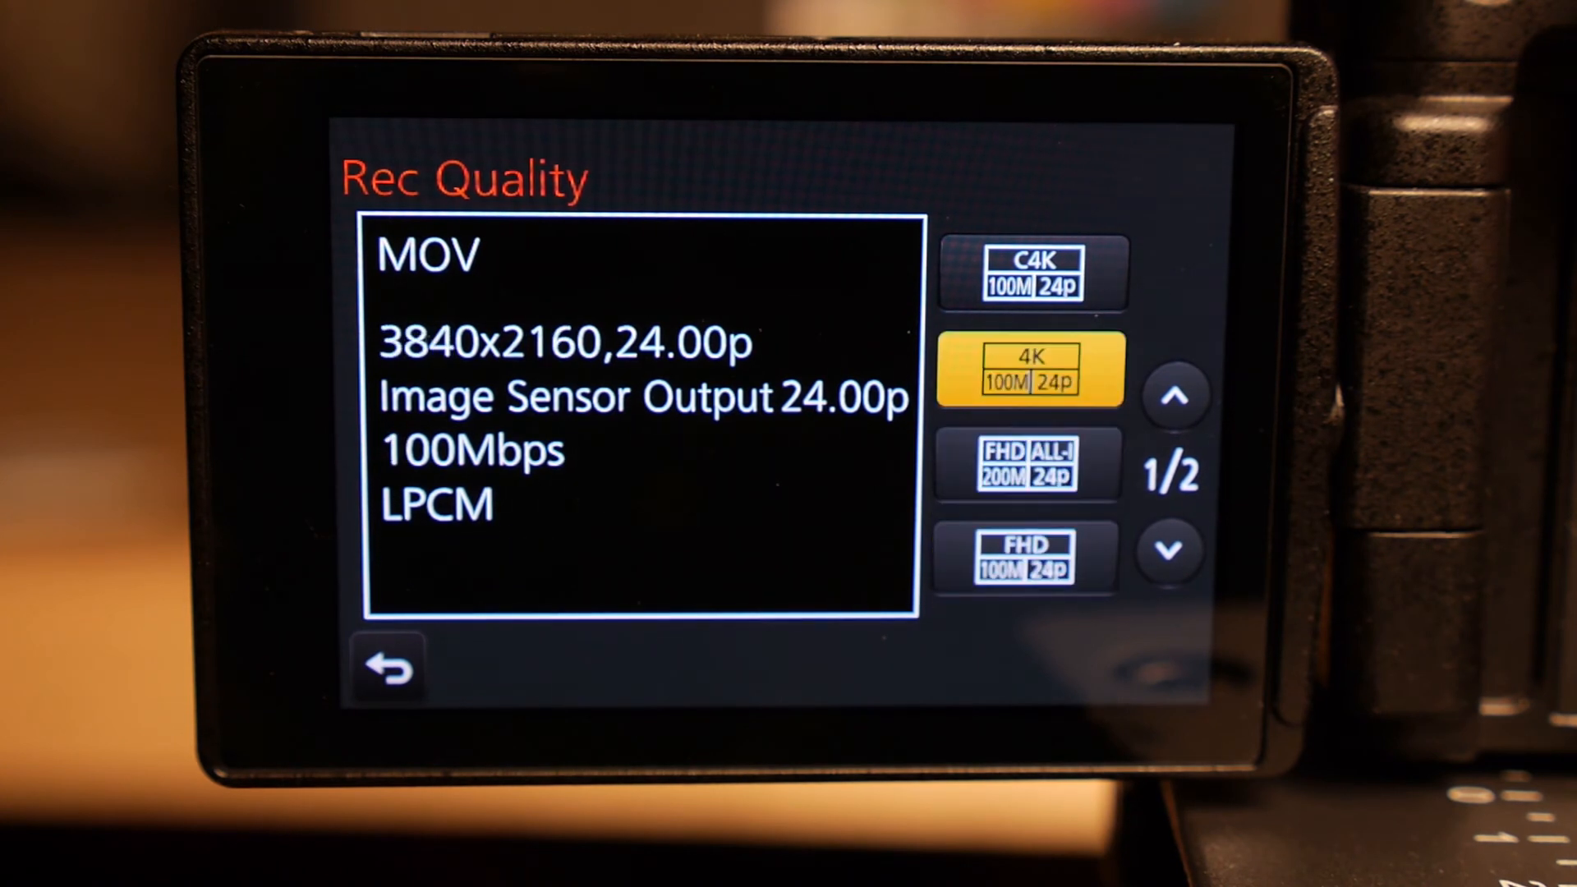